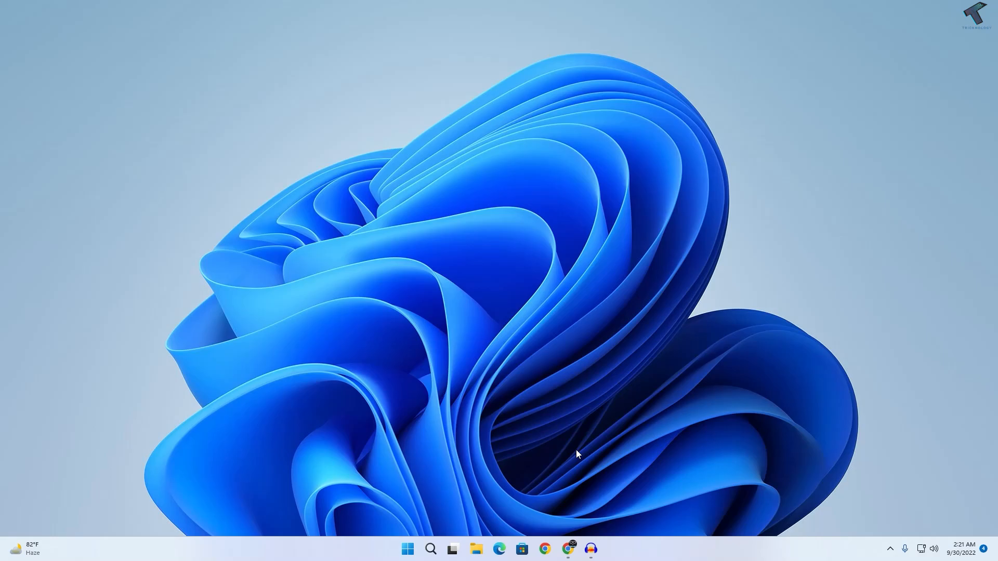
mouse_move(454, 541)
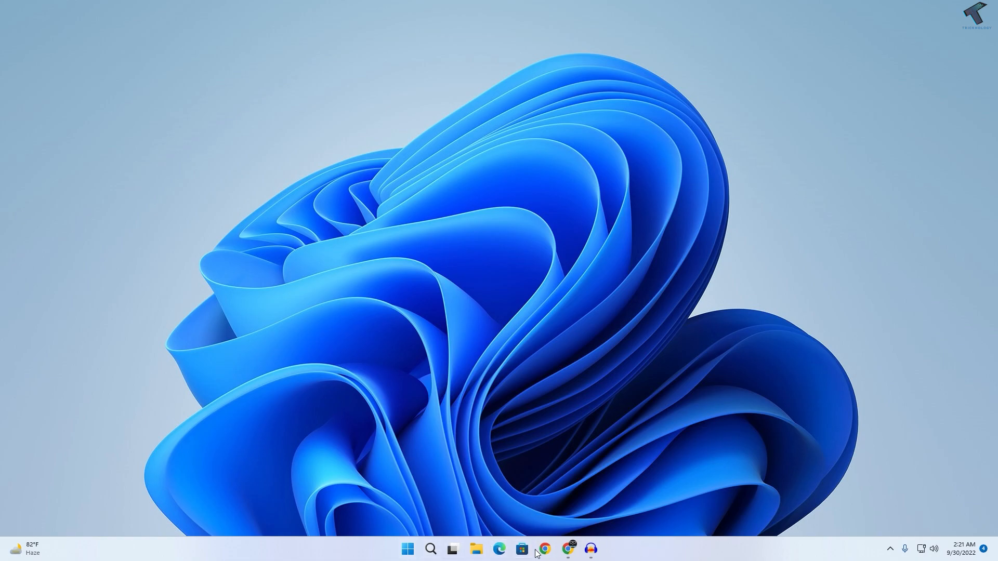
mouse_move(551, 501)
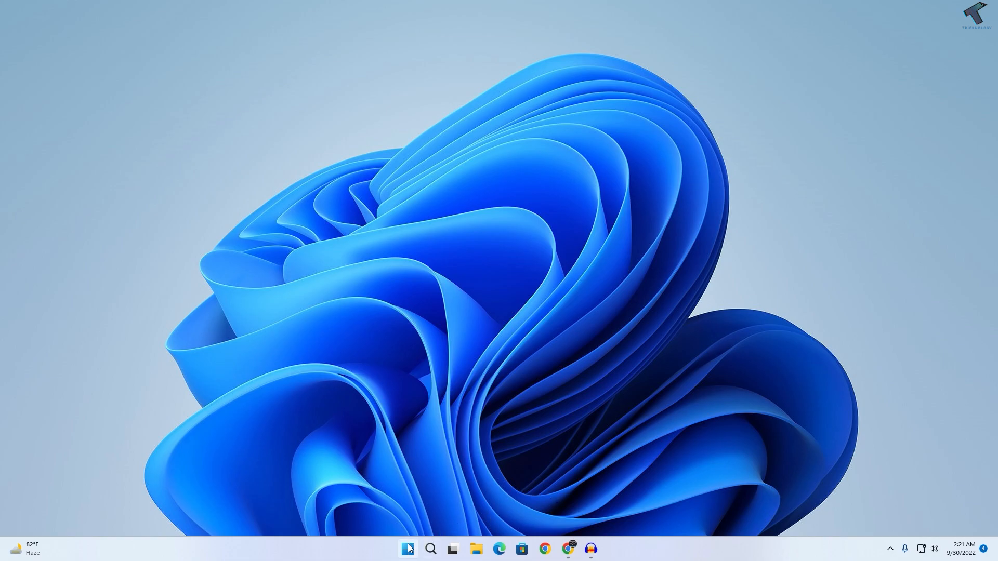
Step: Restart the Windows Explorer process from Task Manager, then close Task Manager
right_click(406, 549)
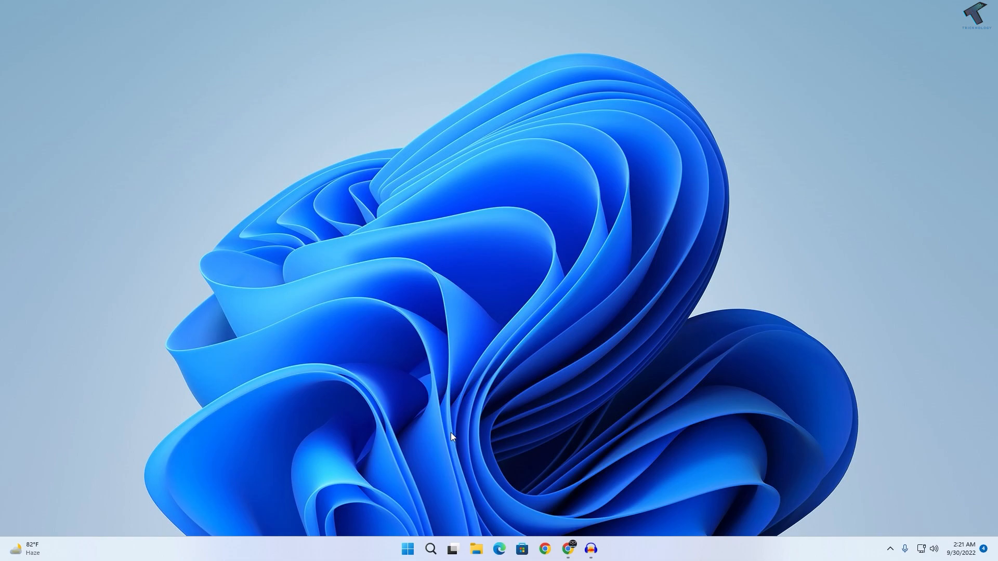
click(600, 549)
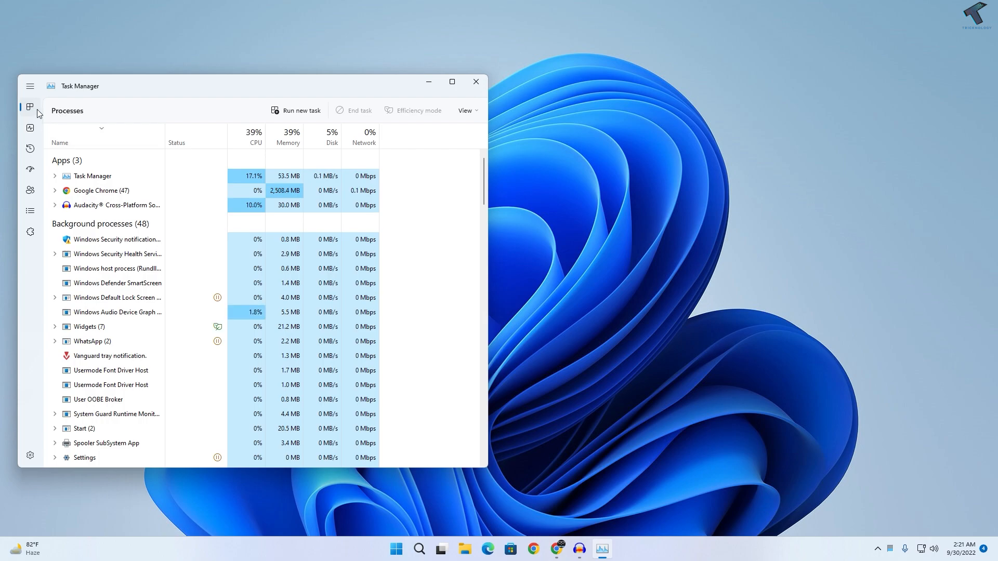
scroll(down, 3)
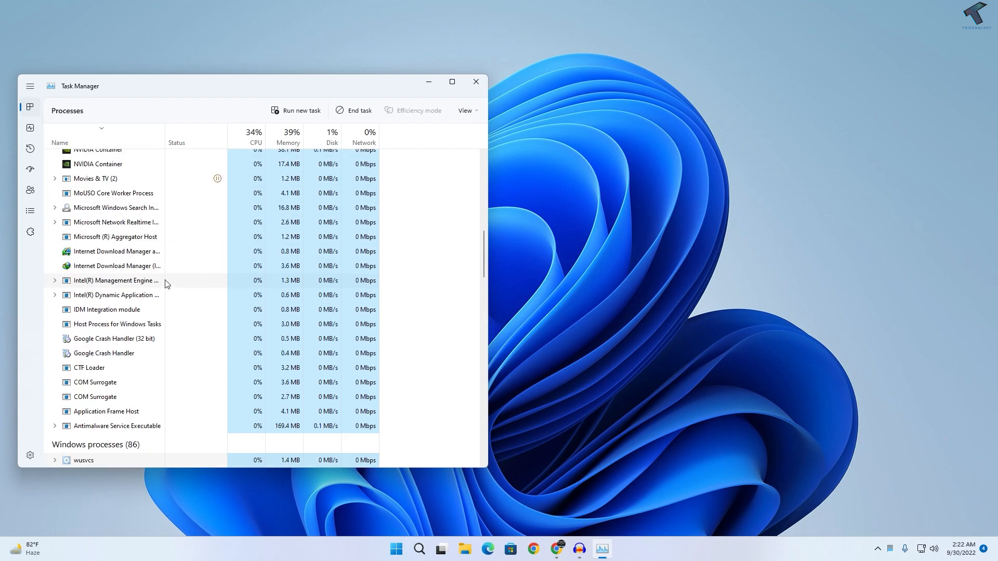
scroll(down, 3)
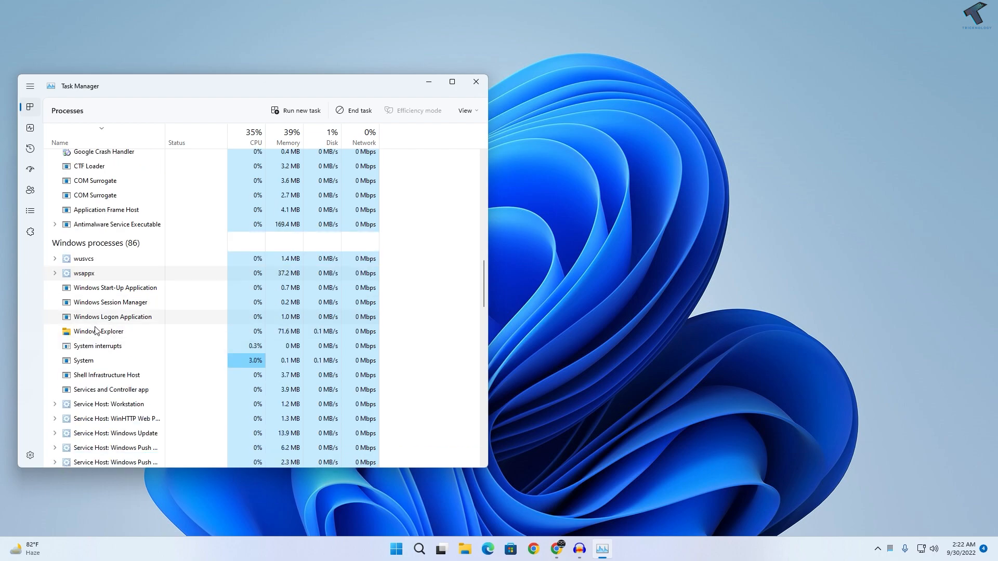
right_click(99, 331)
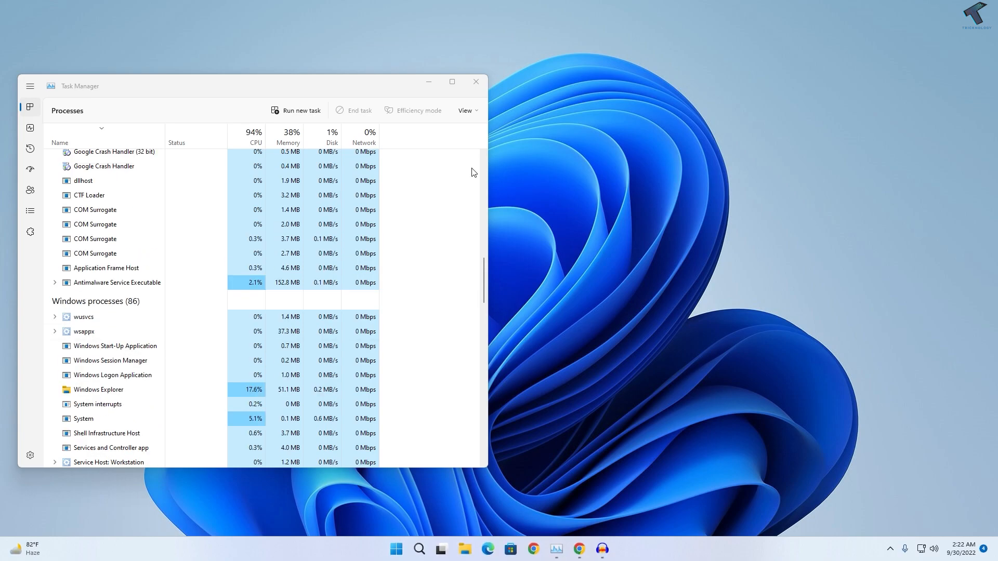
click(474, 81)
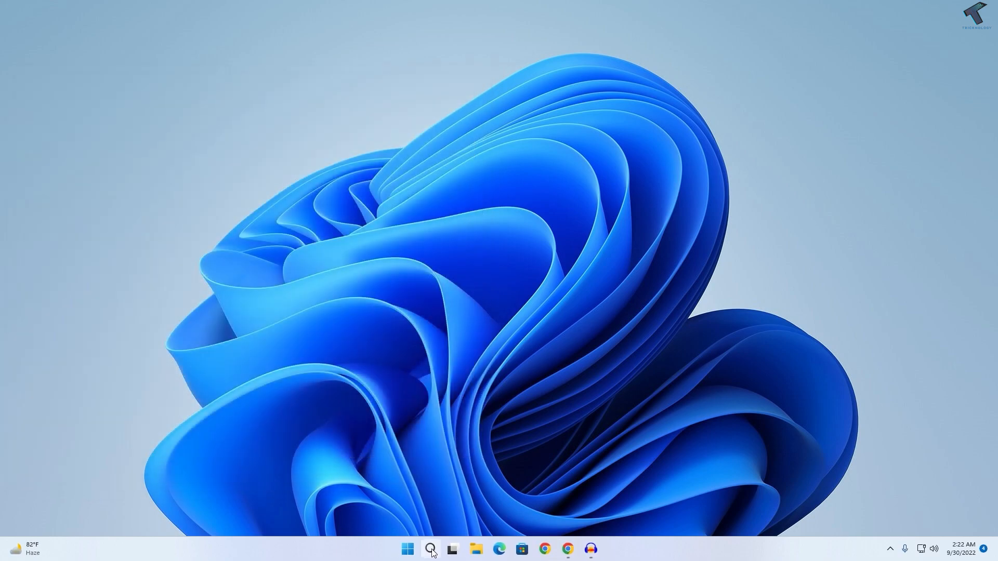
mouse_move(419, 462)
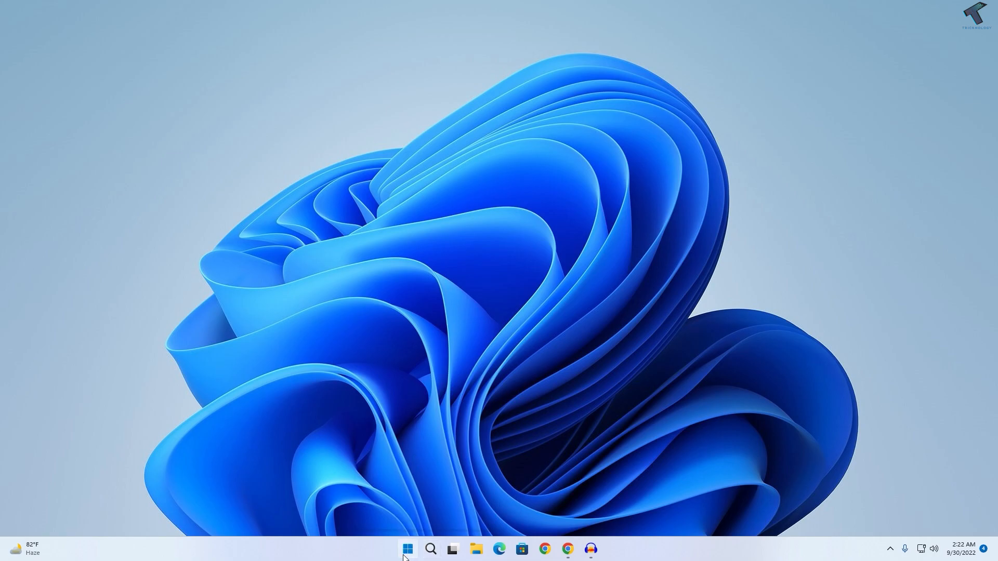
Step: Search from the Start menu for %localappdata%
click(406, 549)
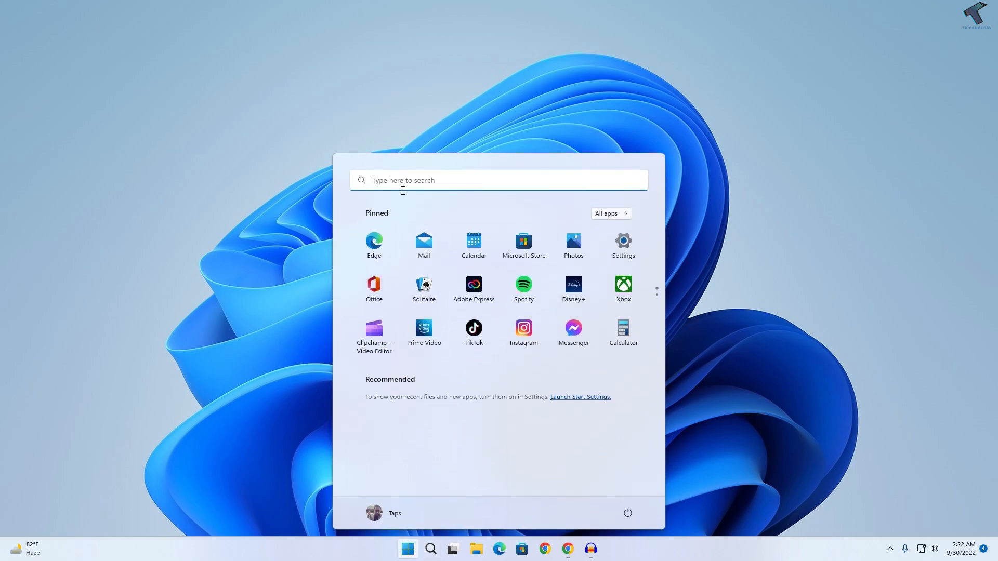
text(%)
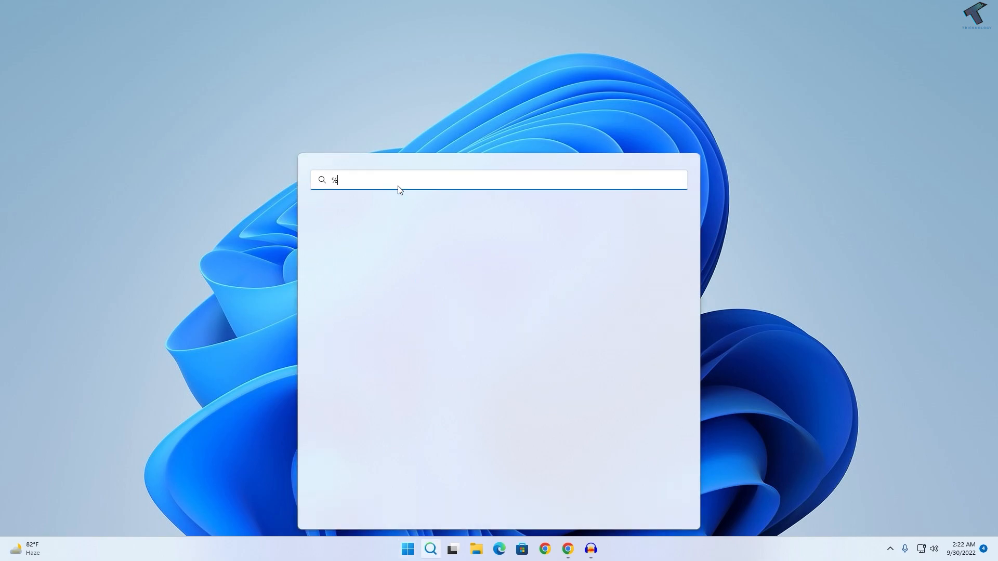
text(locala)
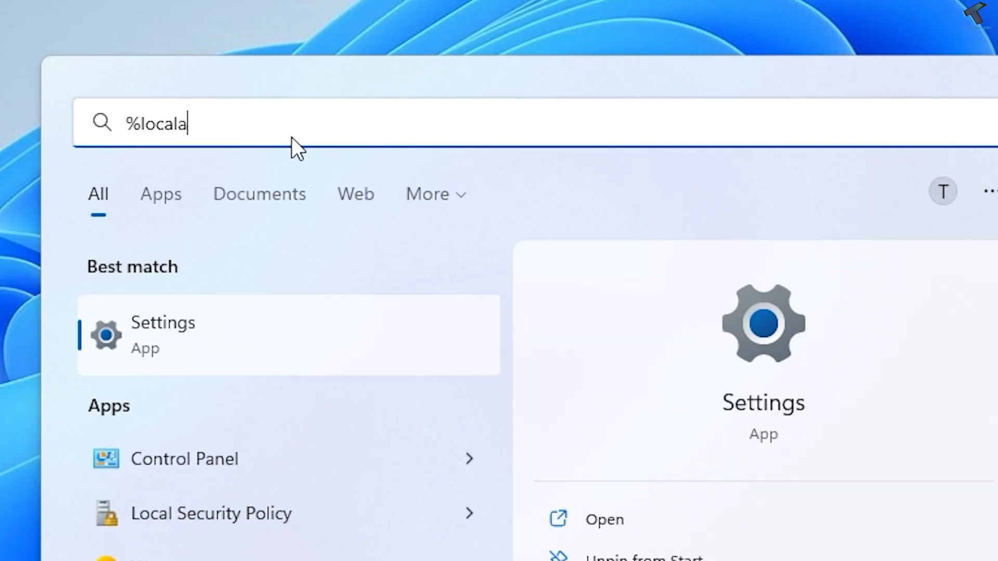
text(ppdata)
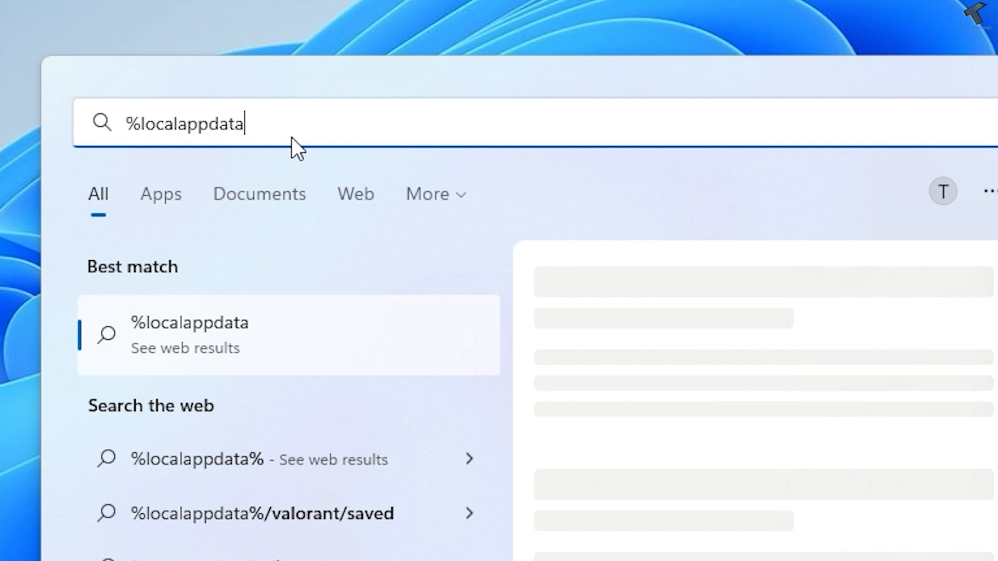
text(%)
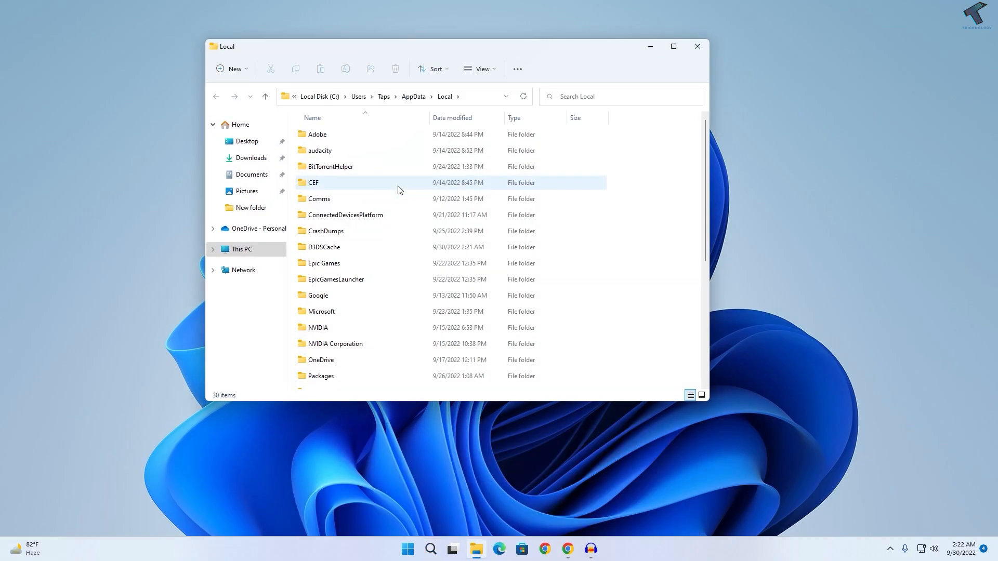
mouse_move(516, 69)
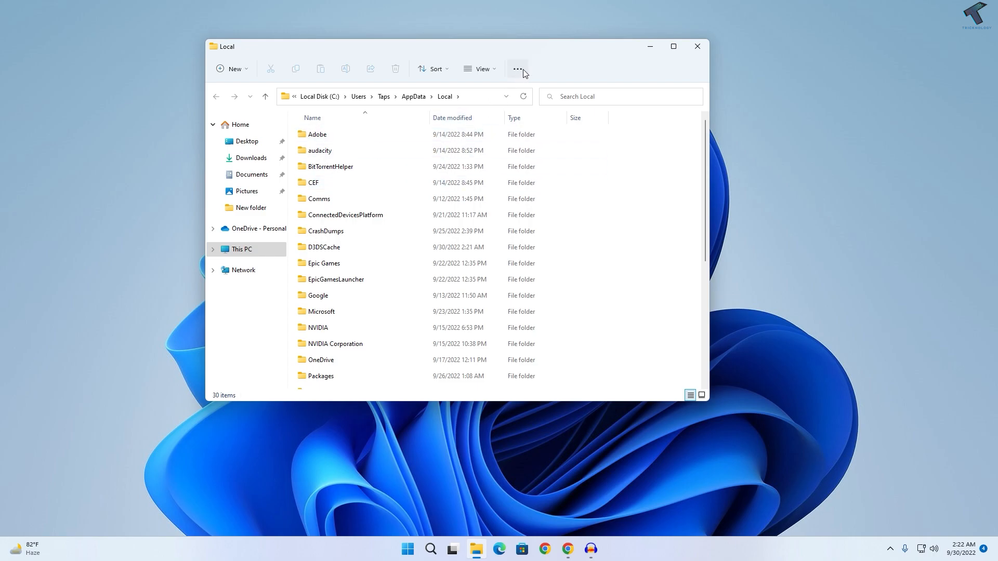
Step: Enable 'Show hidden files, folders, and drives' in Folder Options' View settings and apply it
click(517, 69)
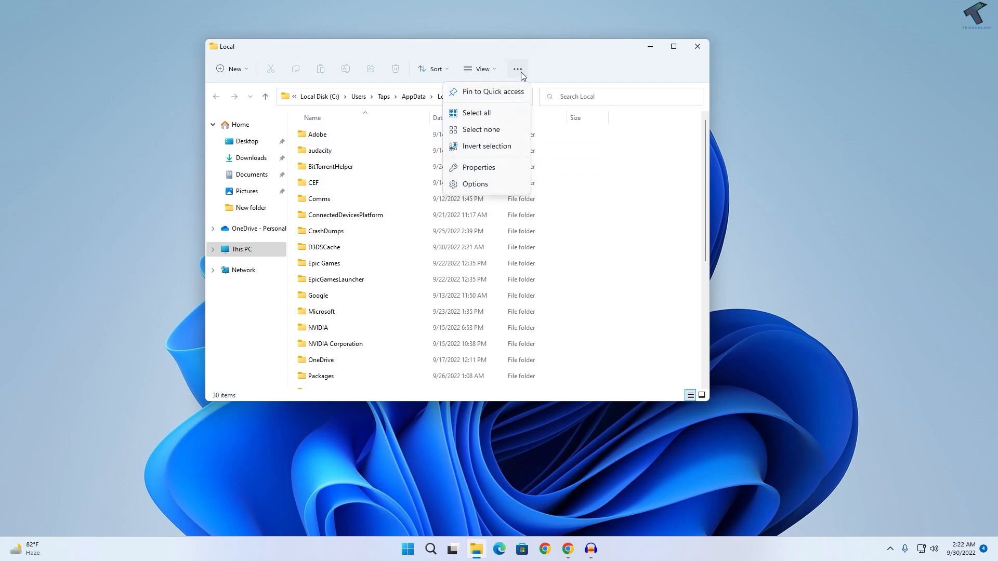
click(474, 184)
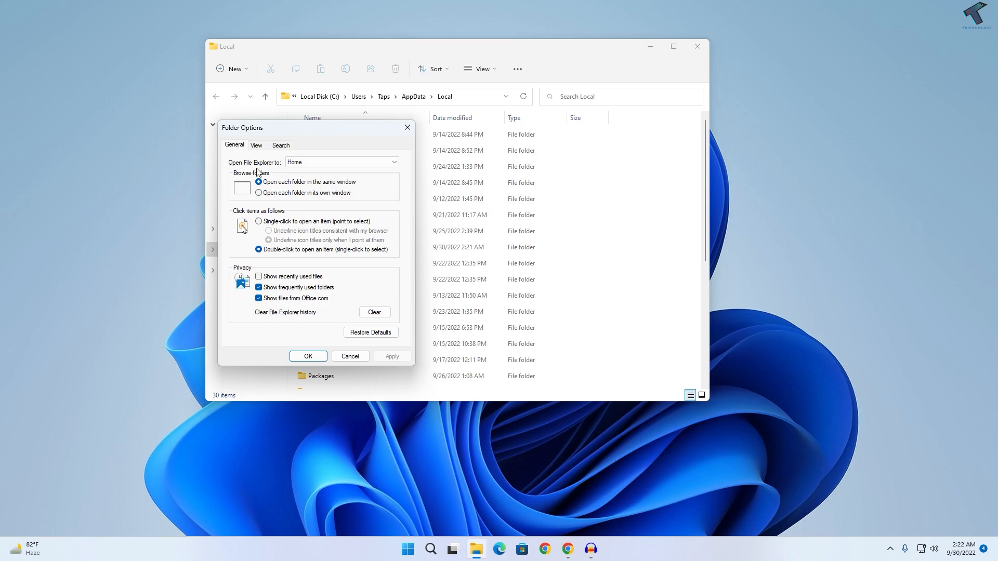
click(255, 145)
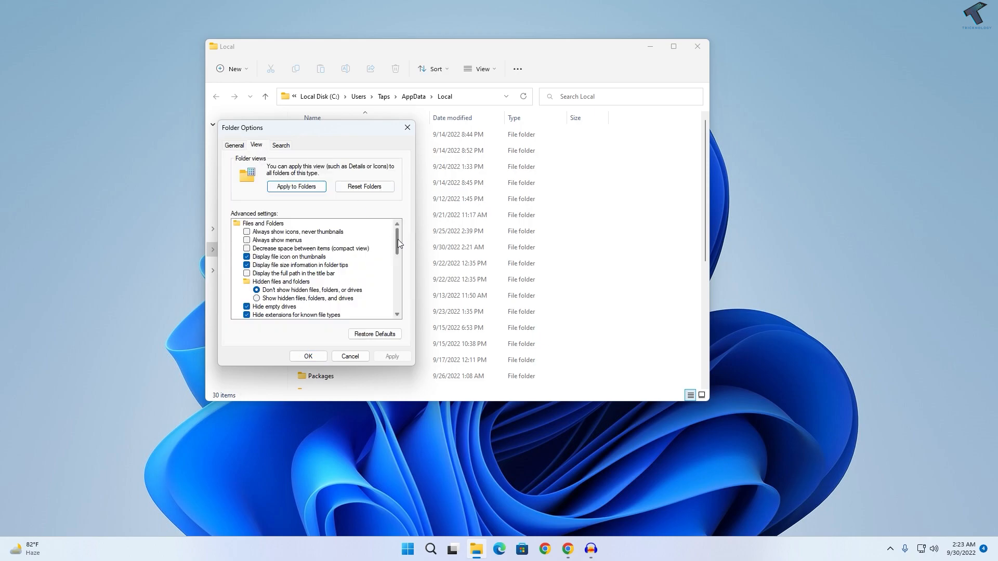
scroll(down, 3)
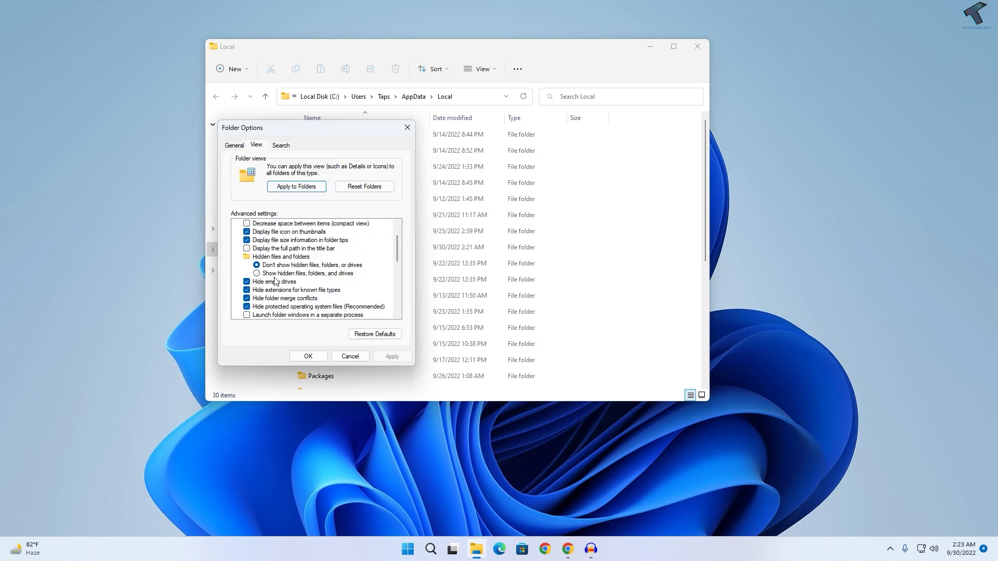
click(256, 273)
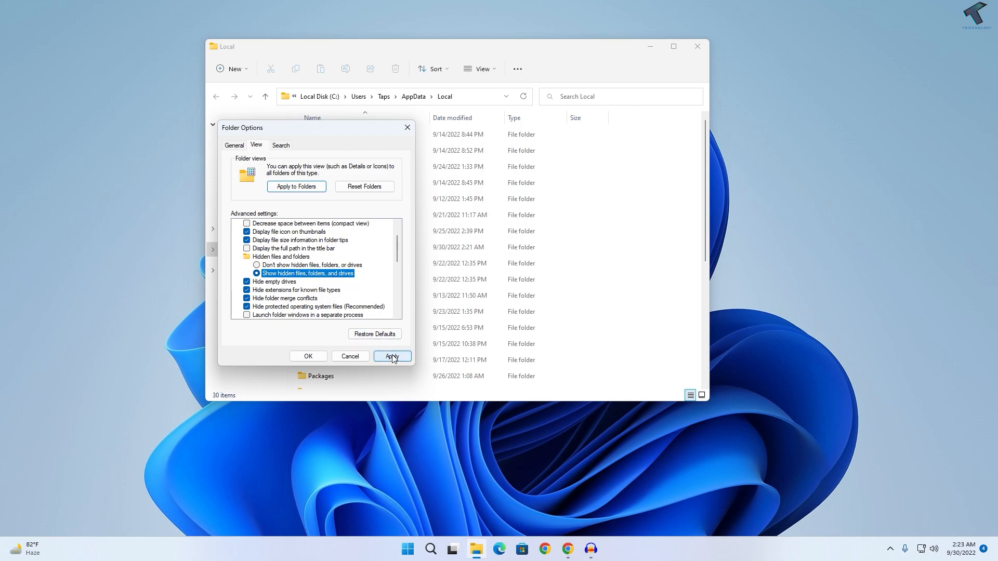
click(391, 355)
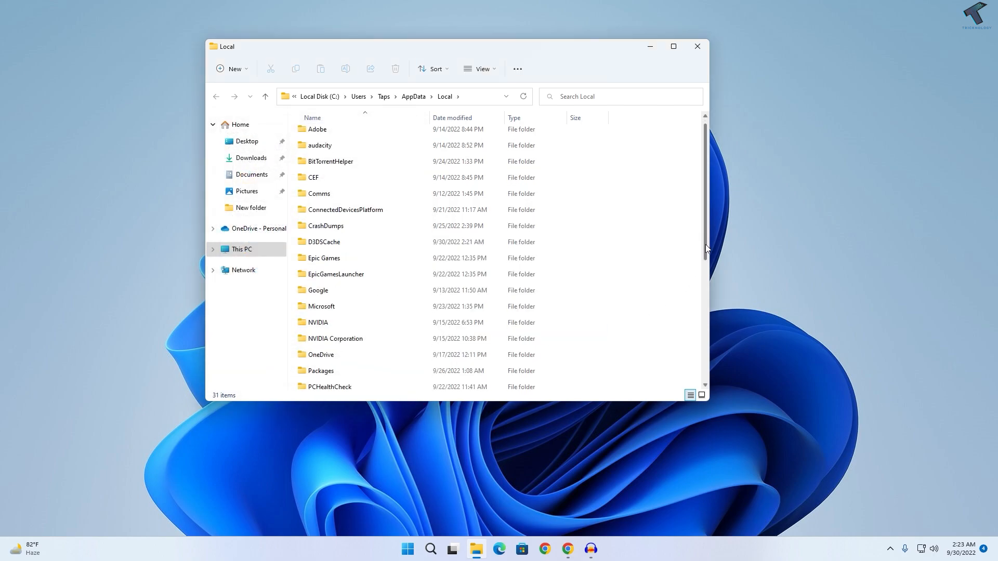
Step: Confirm IconCache is a .db file in Properties, delete it, and close File Explorer
scroll(down, 3)
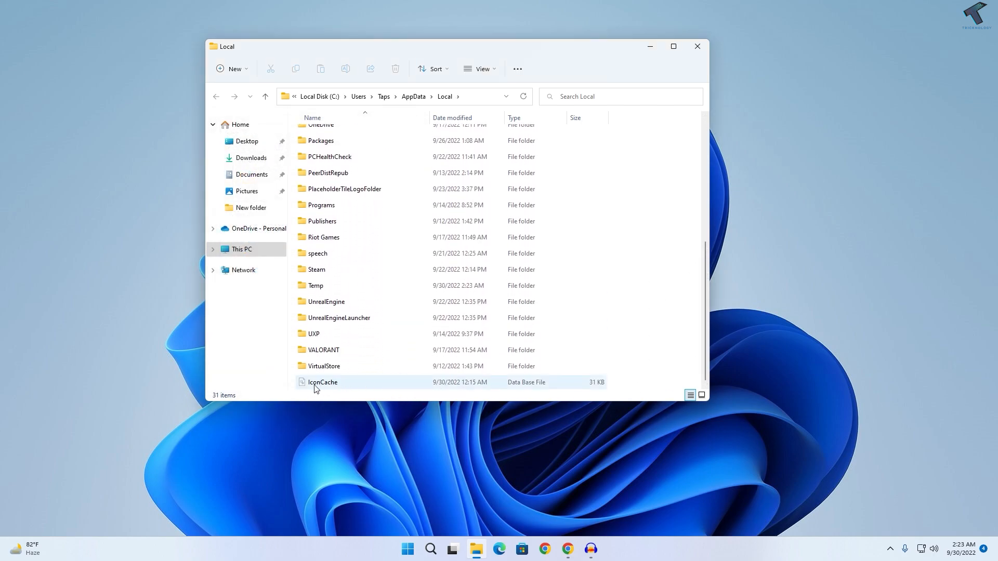
click(321, 382)
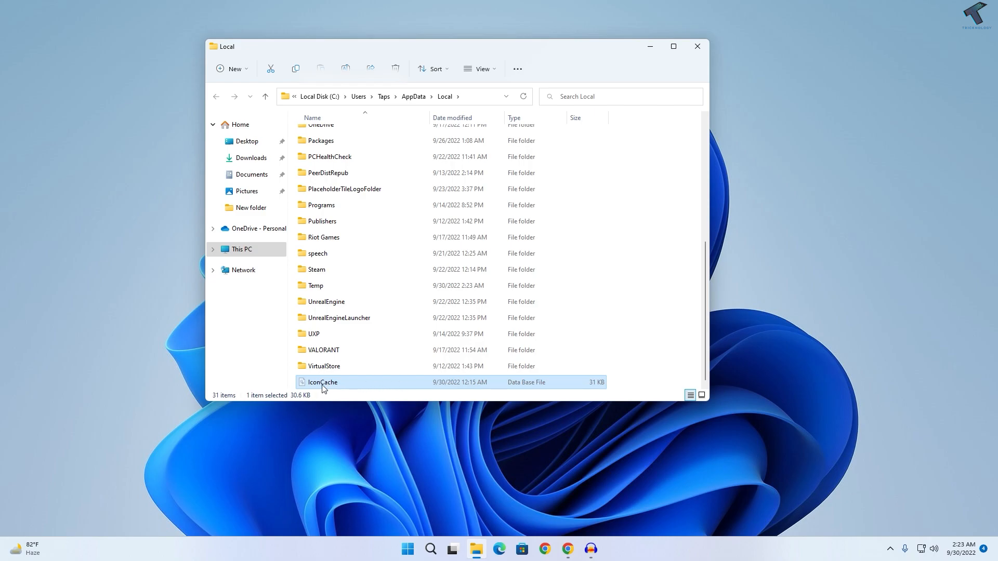
right_click(322, 382)
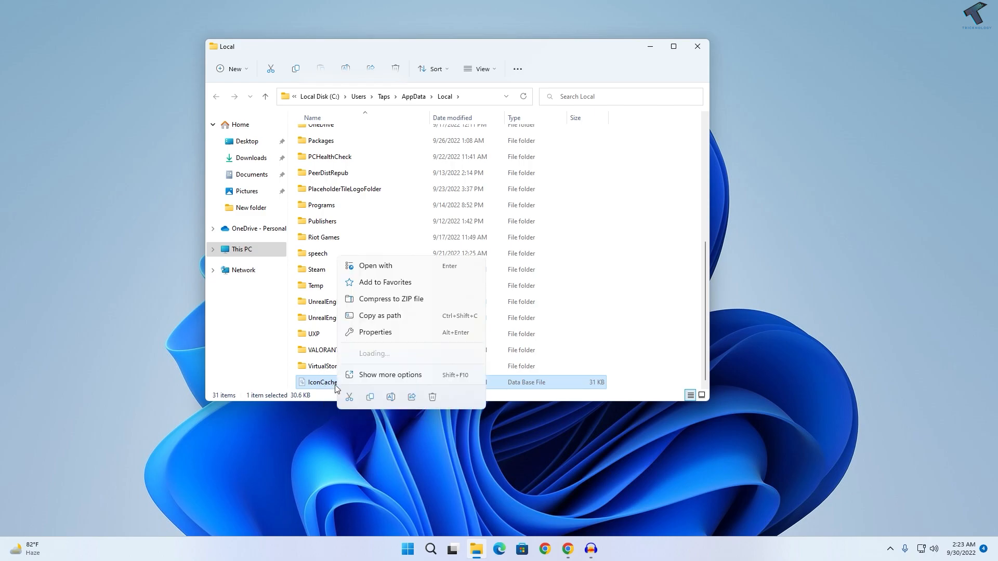
click(391, 374)
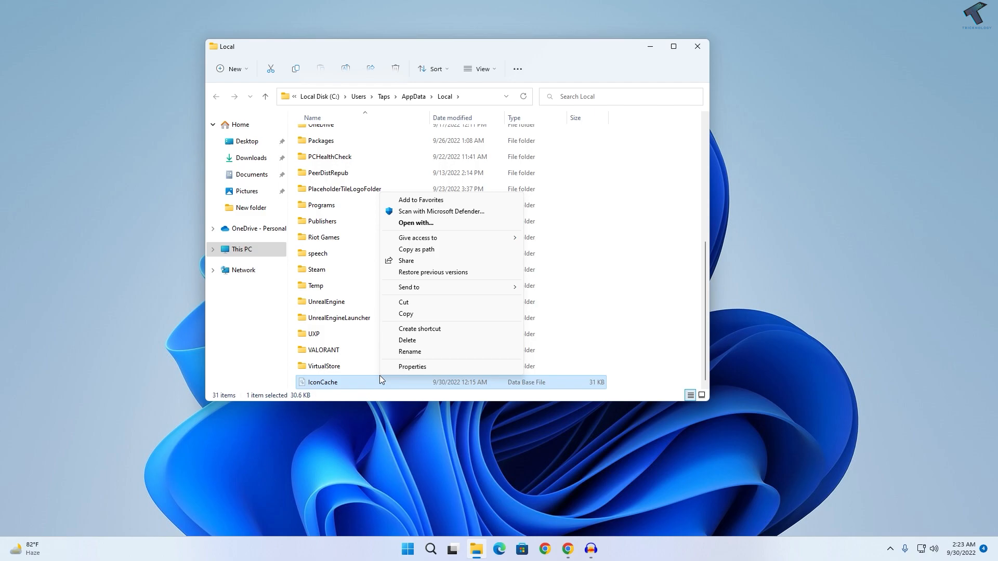
click(412, 366)
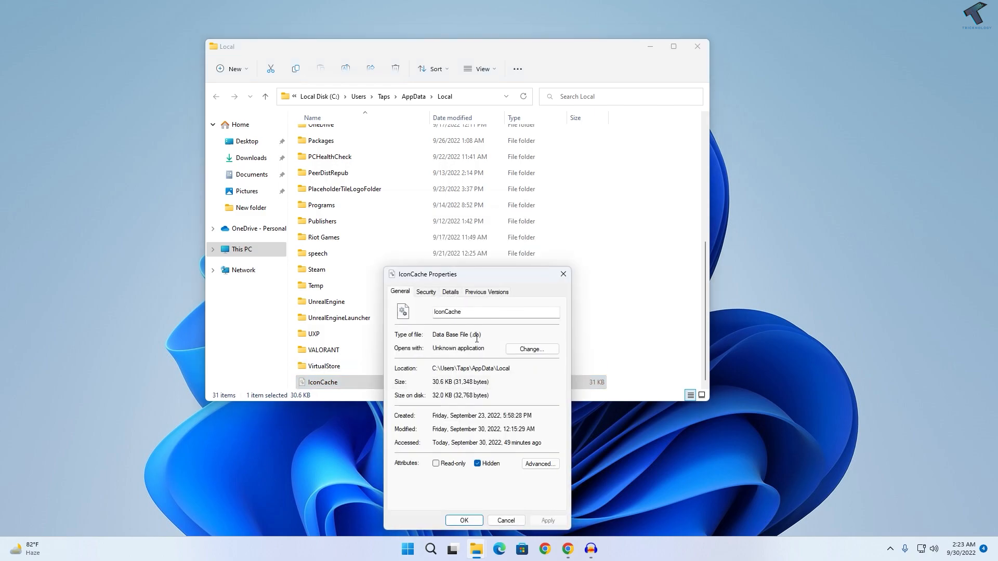
double_click(474, 335)
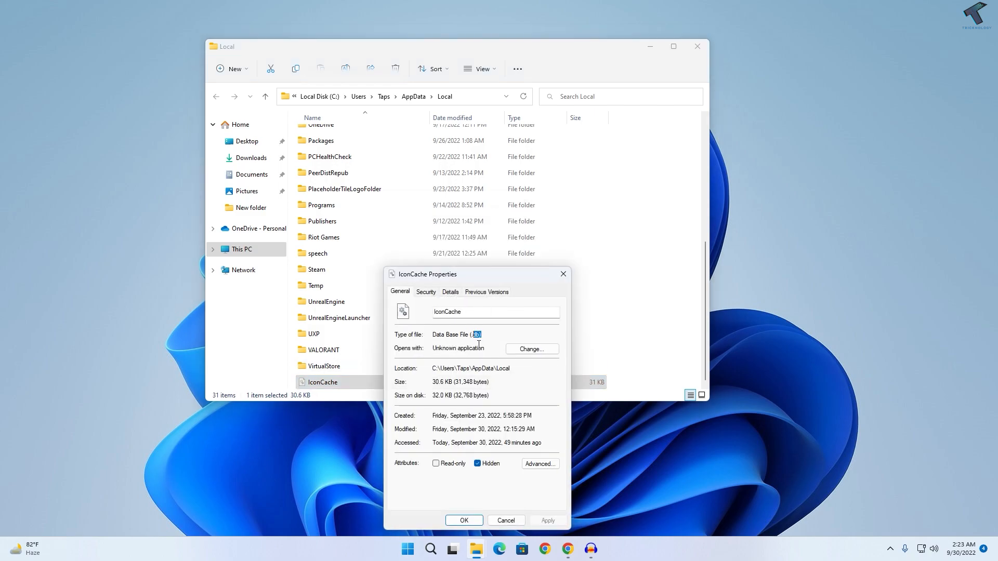
click(506, 519)
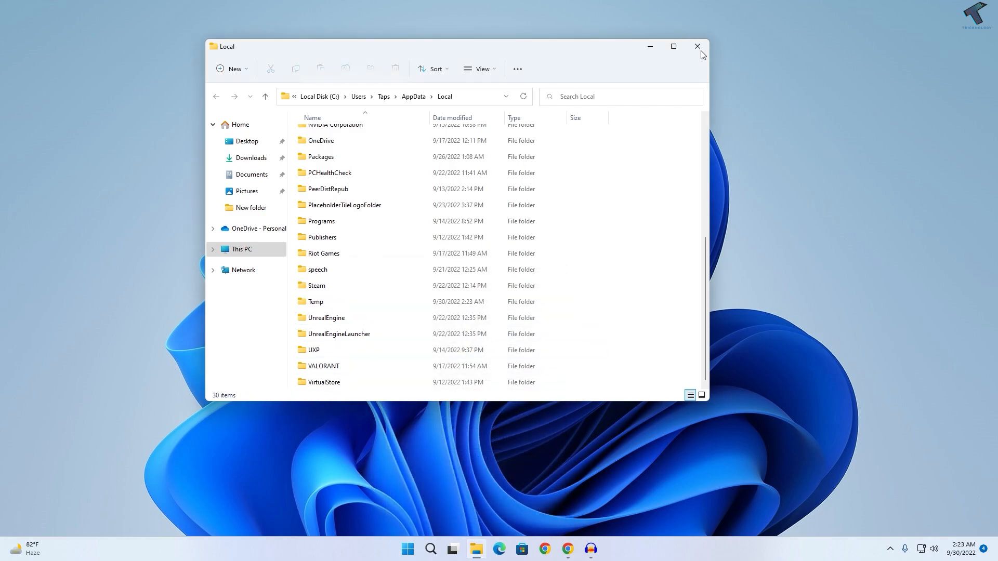
click(697, 46)
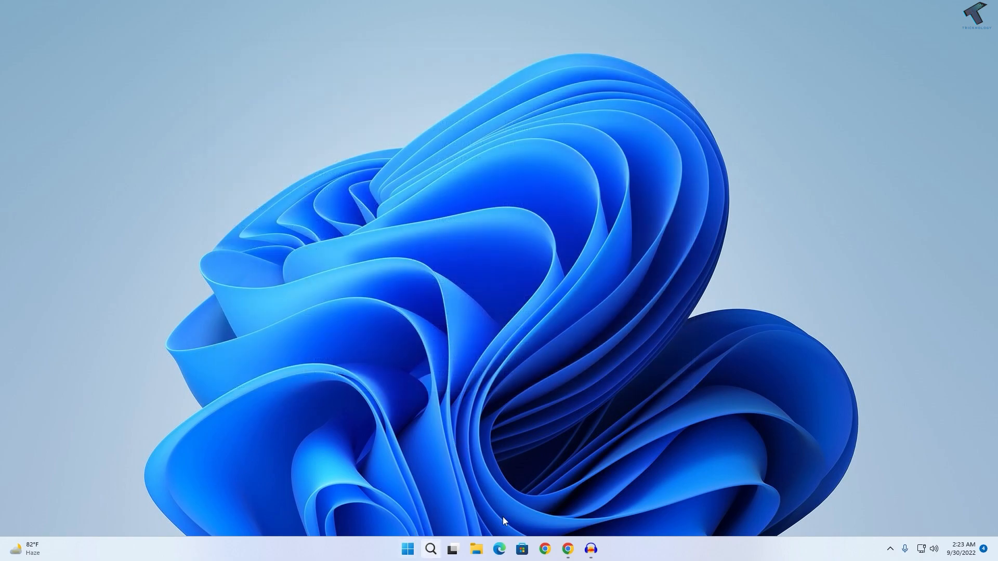
mouse_move(433, 548)
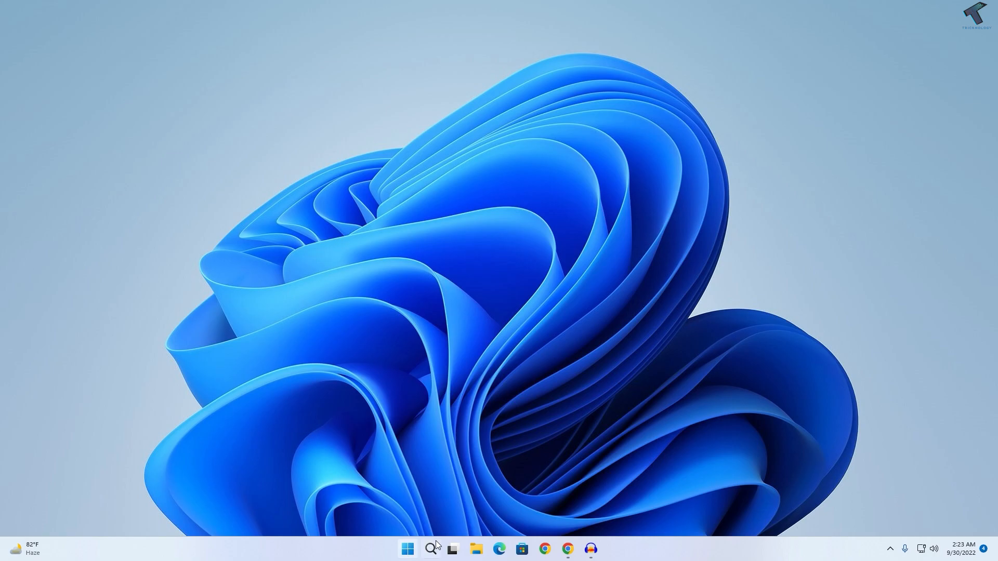
Step: Open Taskbar settings from the taskbar's right-click menu
right_click(658, 549)
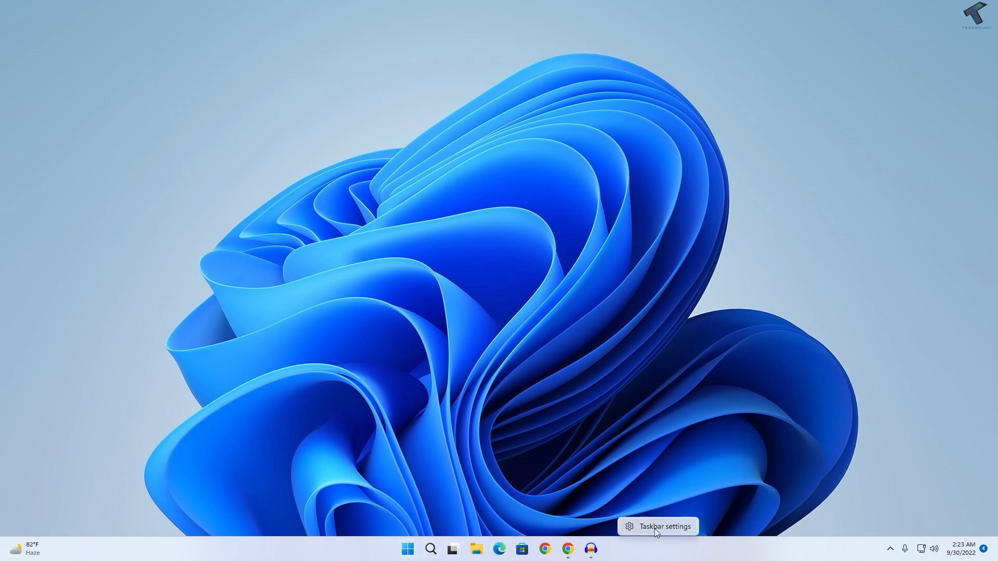
click(664, 526)
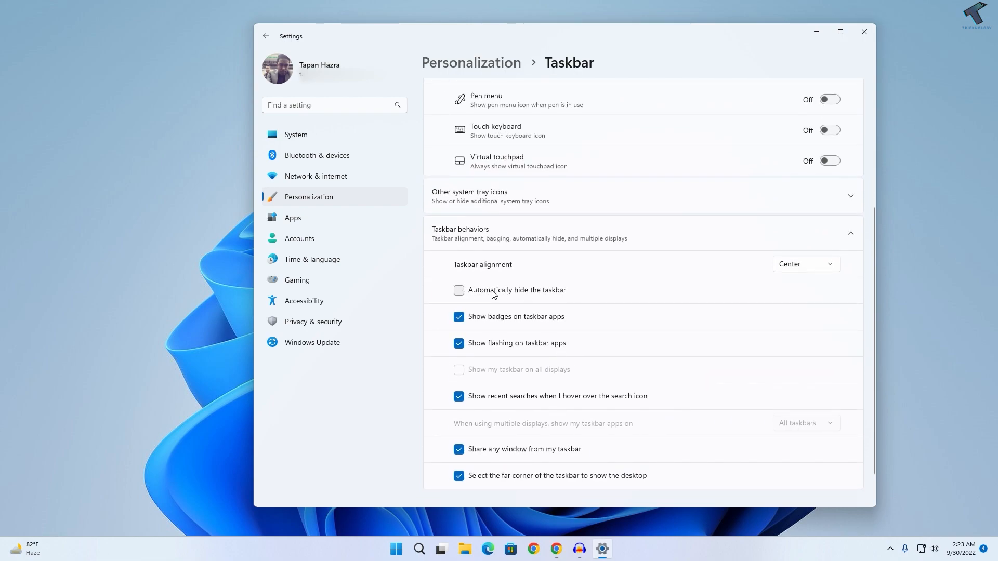
mouse_move(787, 218)
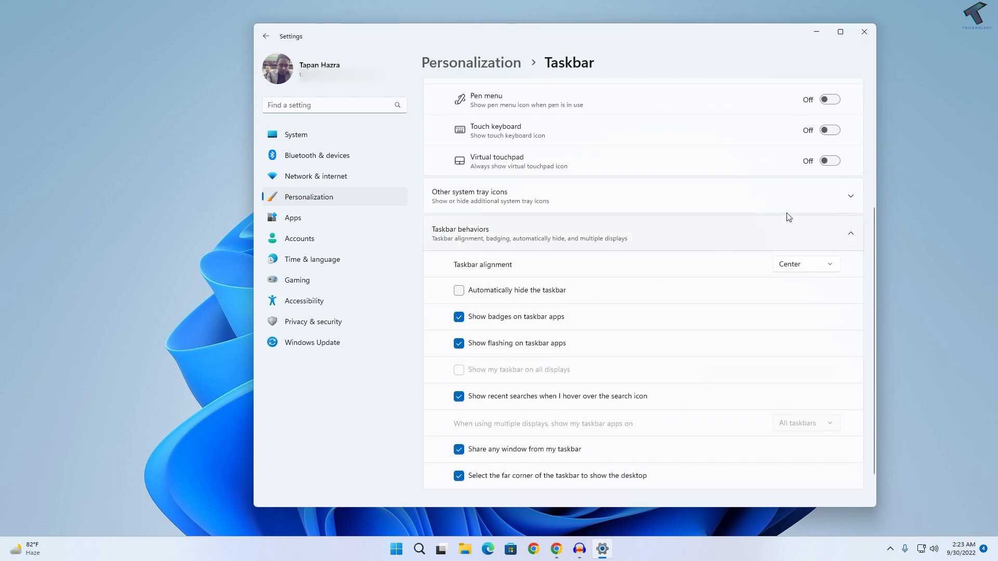